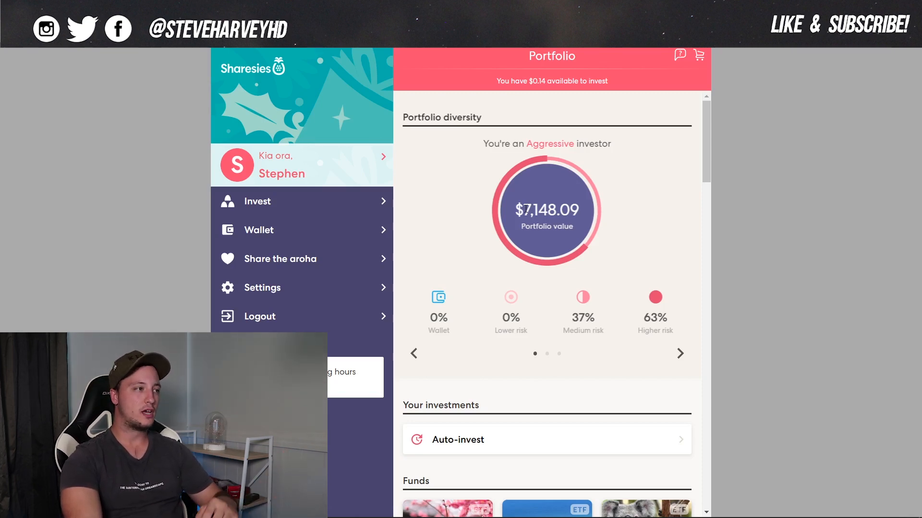
Review the total returns summary, then return to the portfolio diversity summary.
left_click(679, 354)
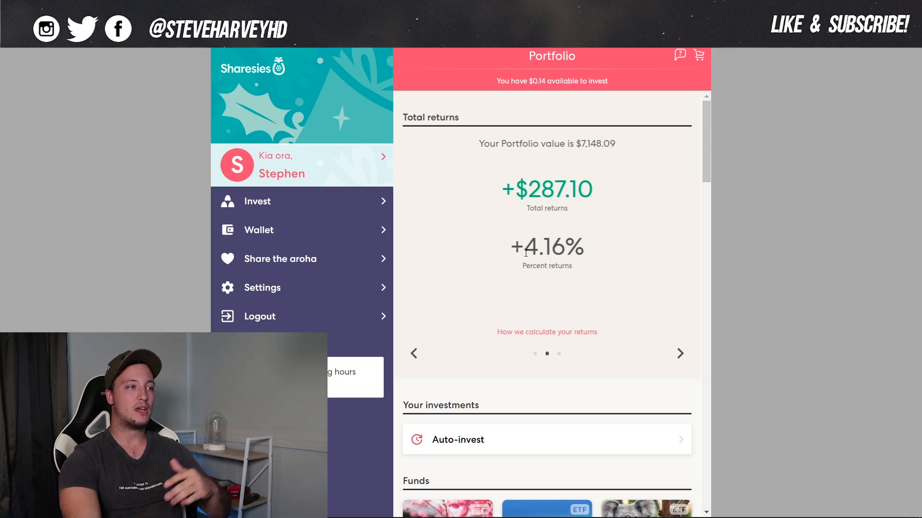
mouse_move(556, 289)
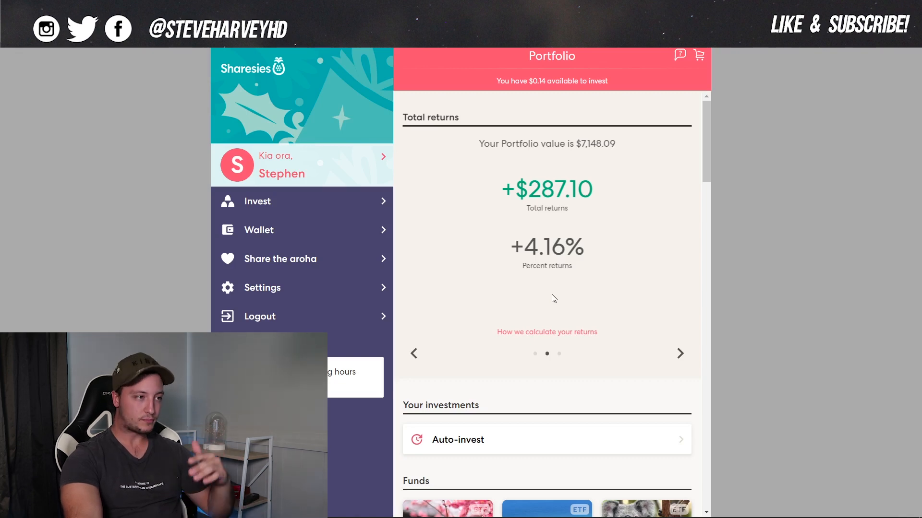
left_click(414, 353)
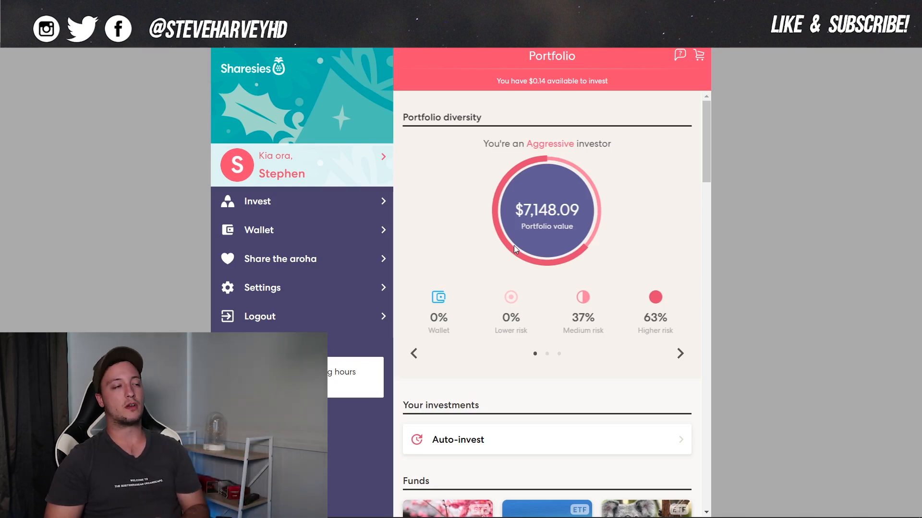
mouse_move(435, 217)
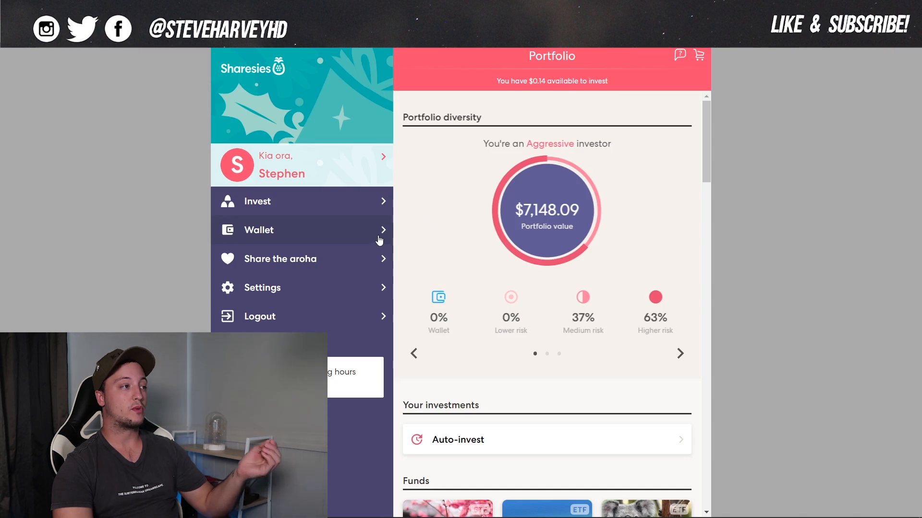
Browse the wallet's transaction history of dividends, referral bonuses and fund orders.
left_click(259, 230)
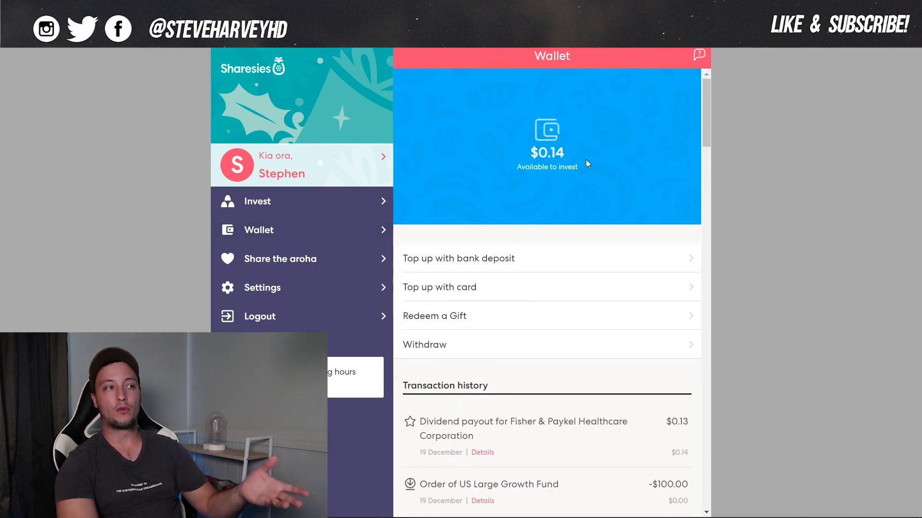
mouse_move(533, 429)
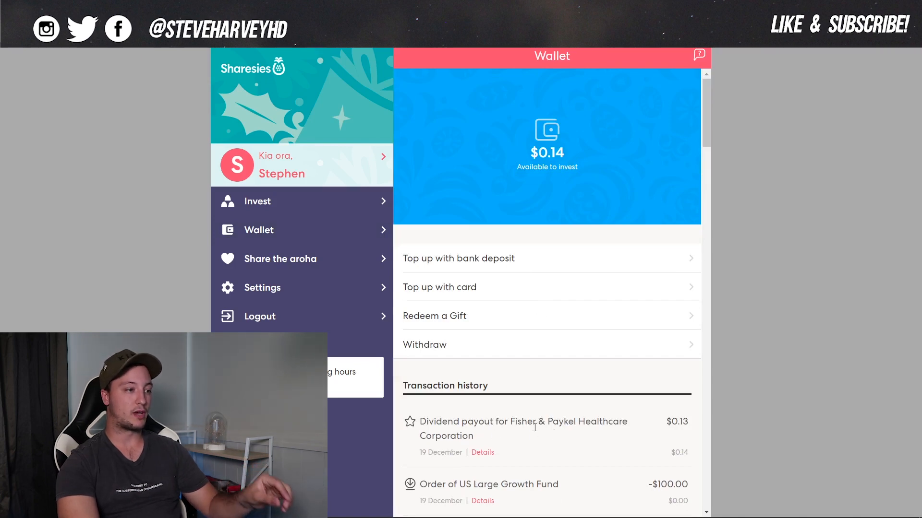
scroll("down", 3)
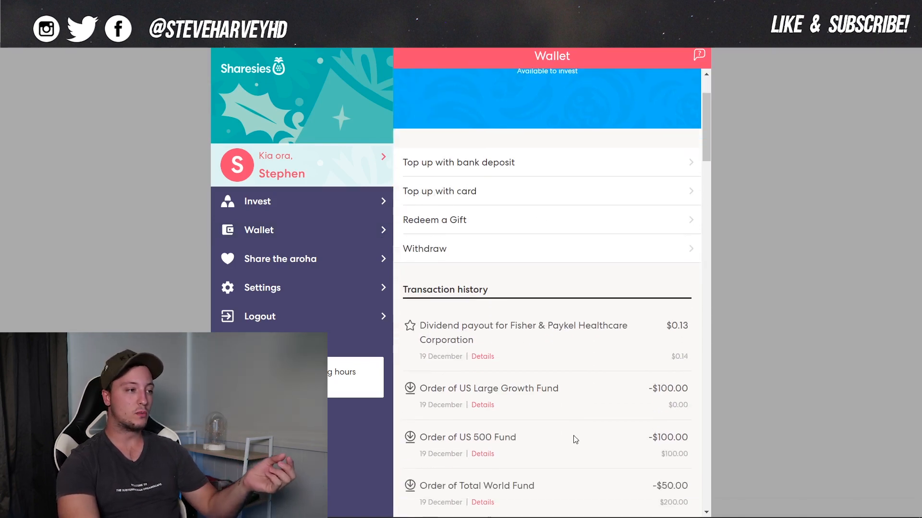
scroll("down", 3)
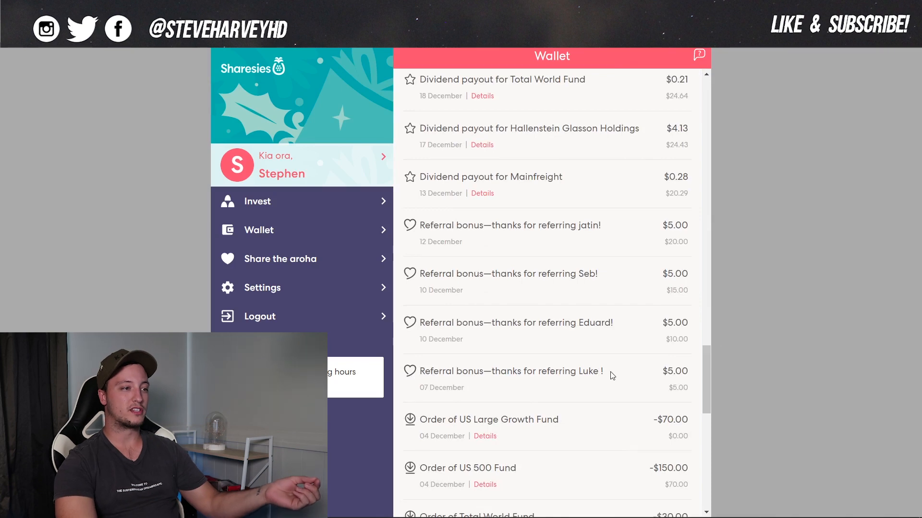
double_click(591, 371)
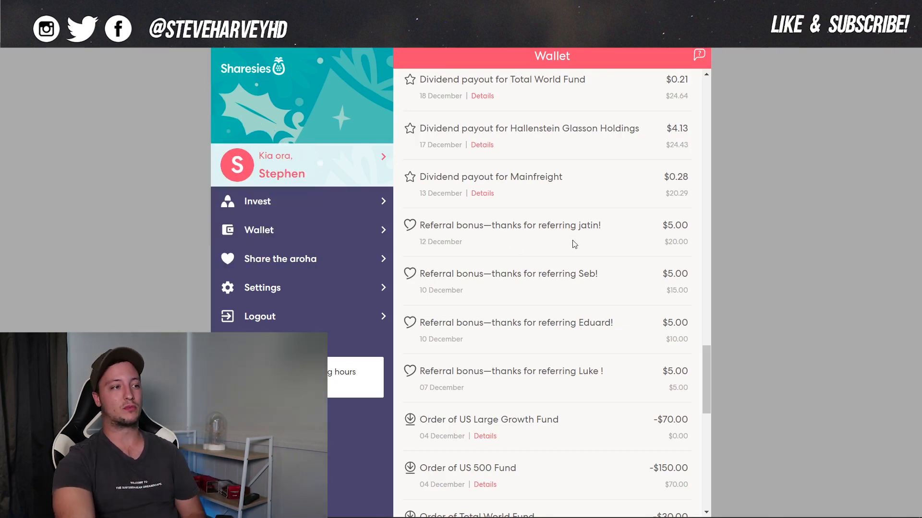
scroll("up", 3)
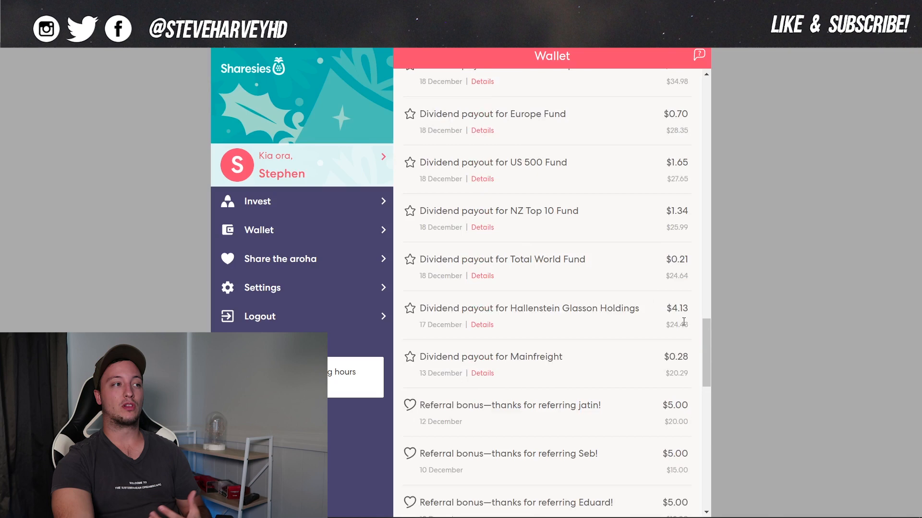
mouse_move(727, 362)
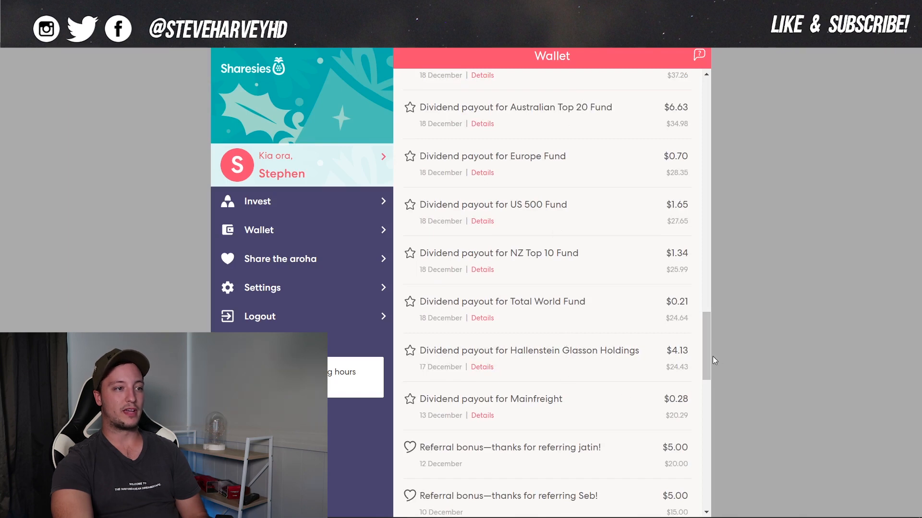
scroll("up", 3)
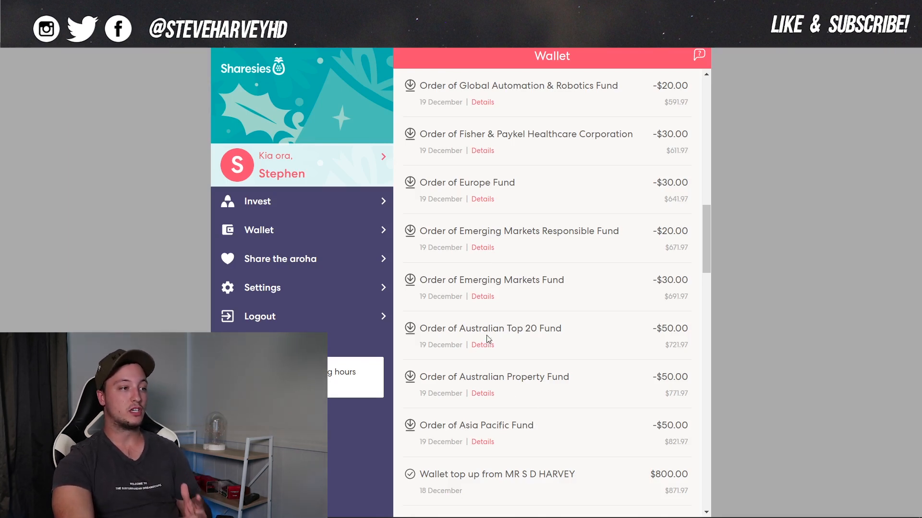
mouse_move(487, 293)
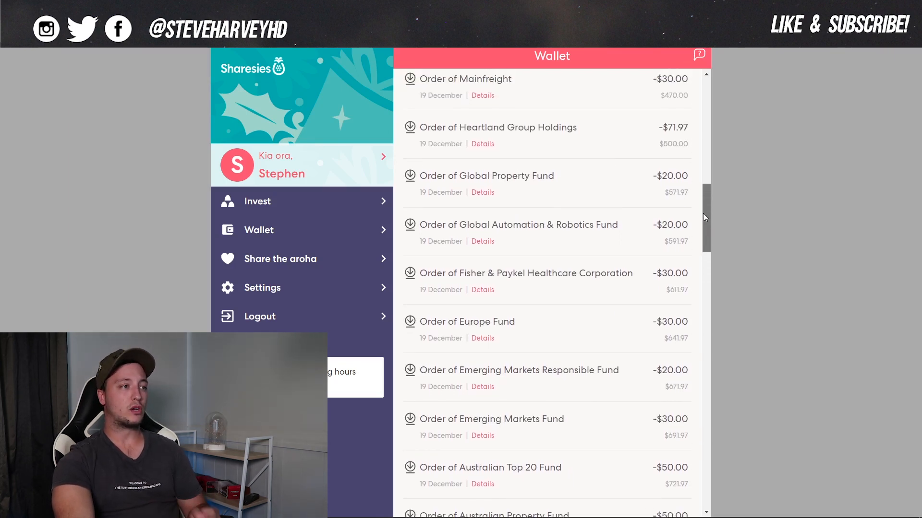
scroll("up", 3)
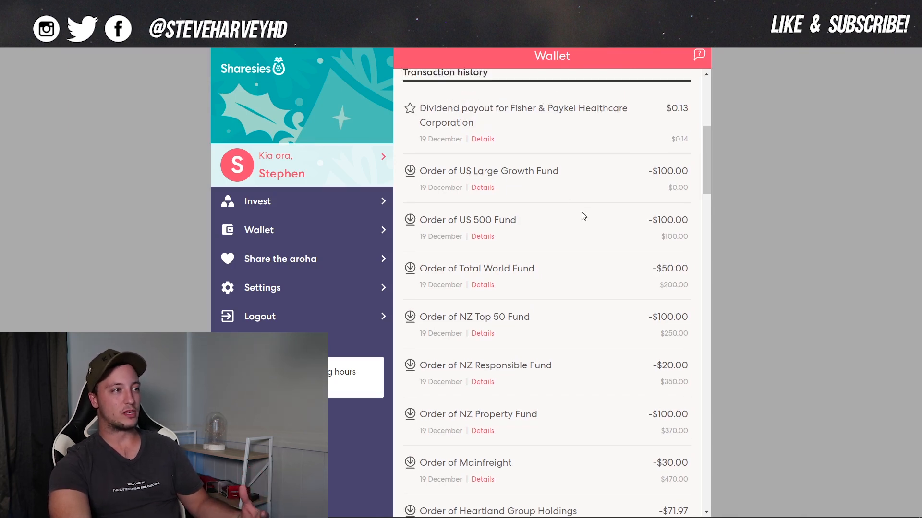
mouse_move(639, 193)
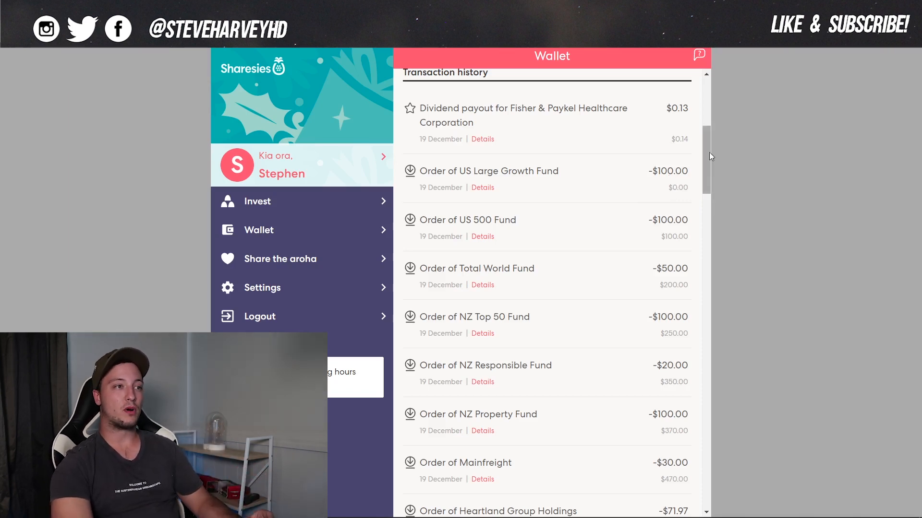
scroll("down", 3)
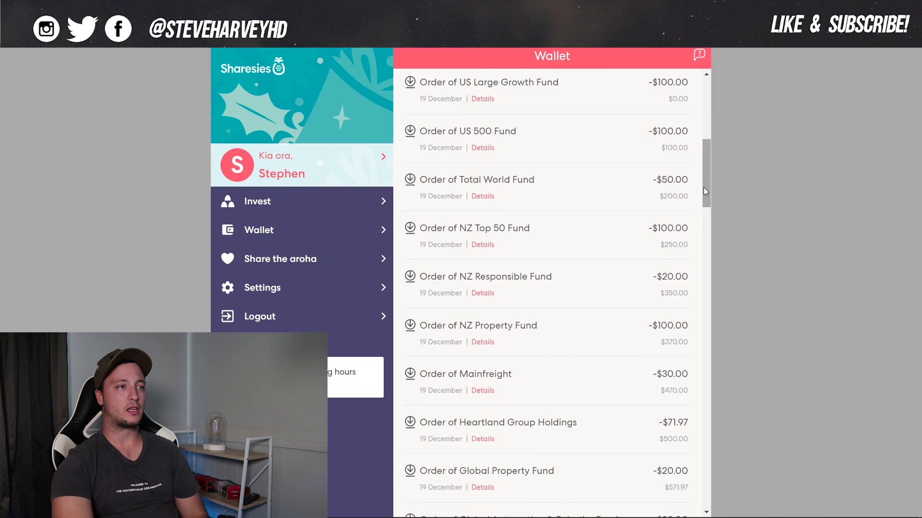
scroll("down", 3)
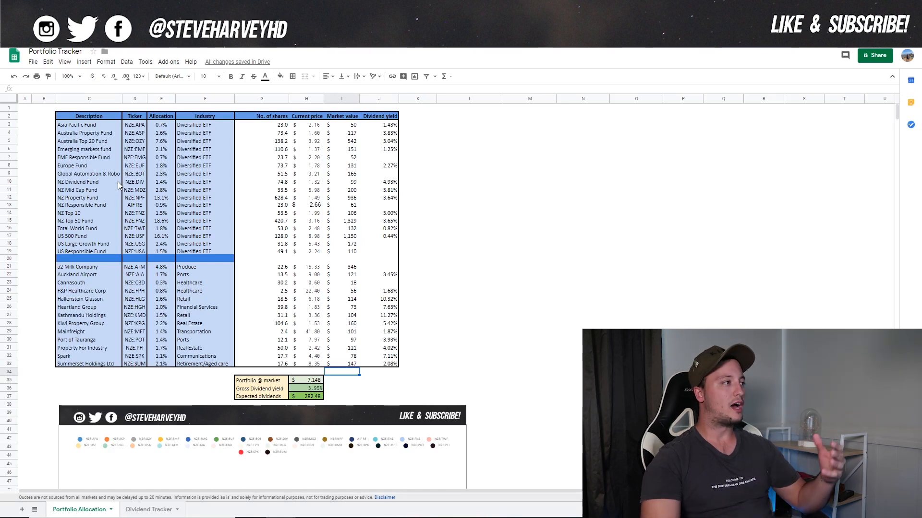
mouse_move(85, 125)
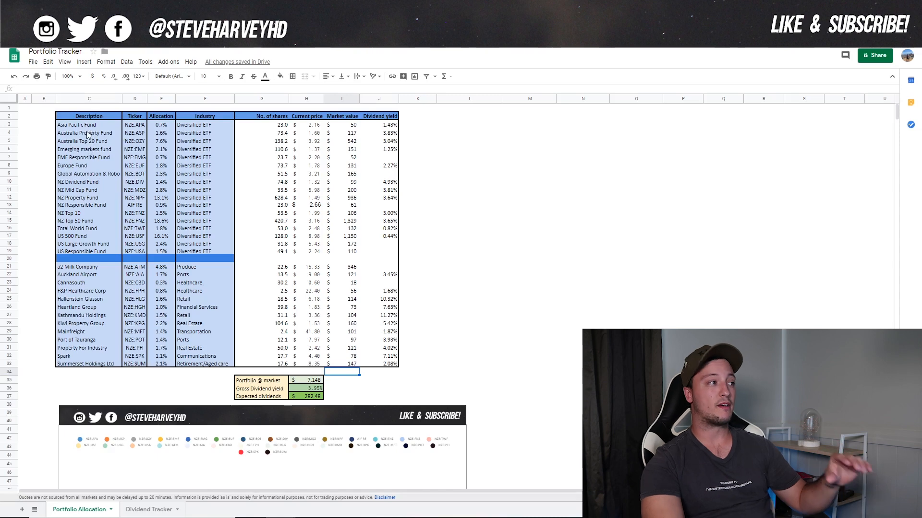
Reveal the GOOGLEFINANCE price formula and the typed share count for Asia Pacific Fund.
left_click(86, 133)
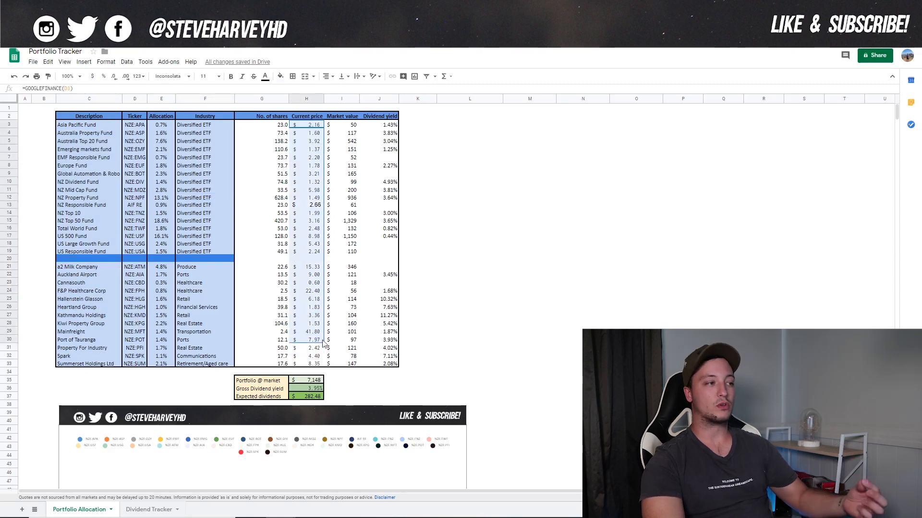
left_click(305, 299)
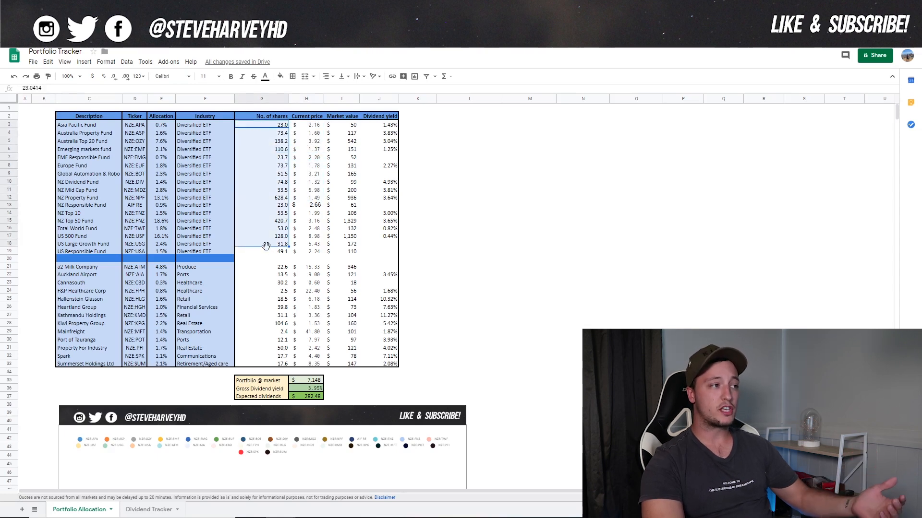
mouse_move(288, 224)
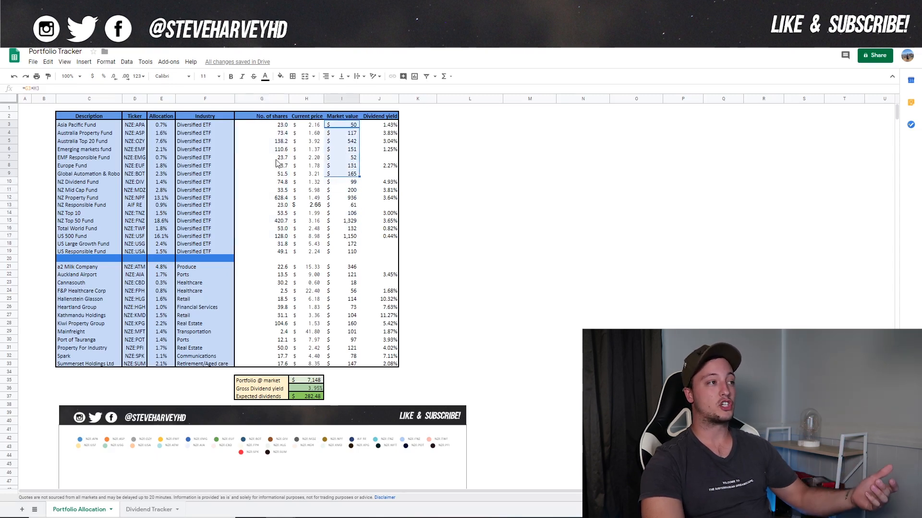
left_click(261, 157)
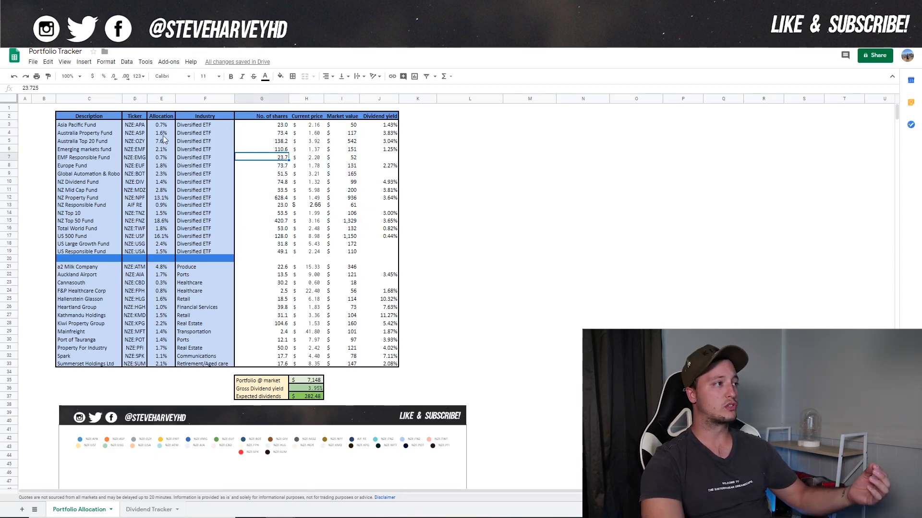
left_click(161, 213)
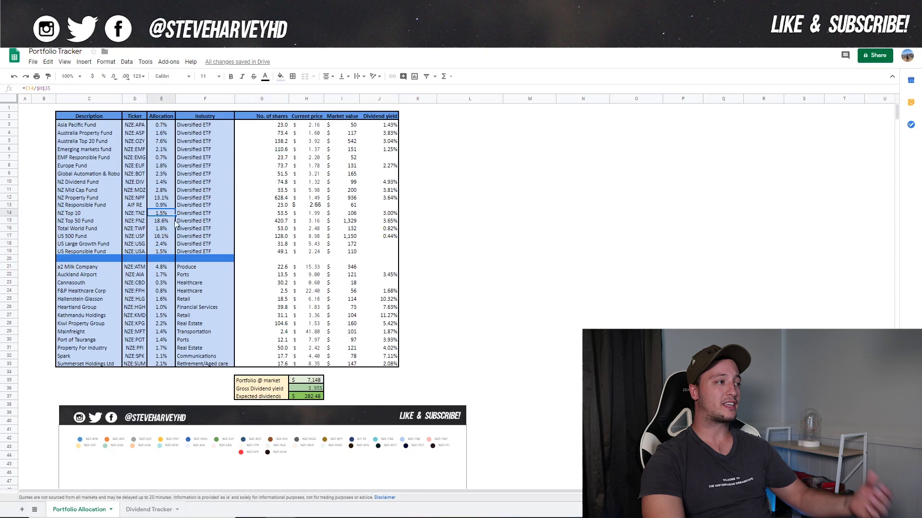
scroll("down", 3)
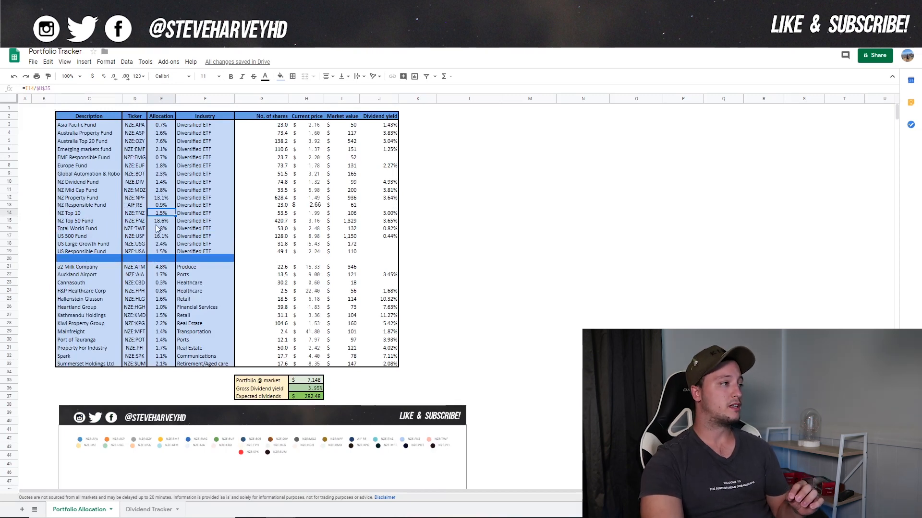
left_click(161, 228)
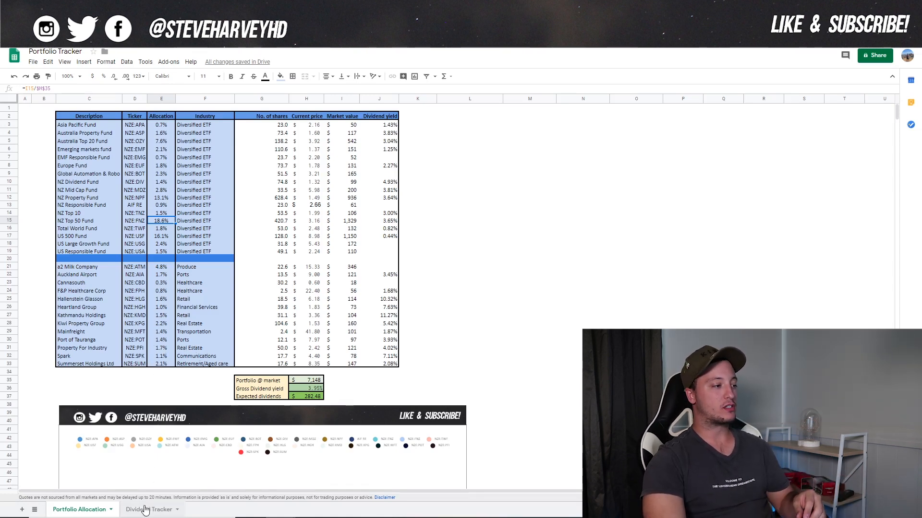
left_click(149, 510)
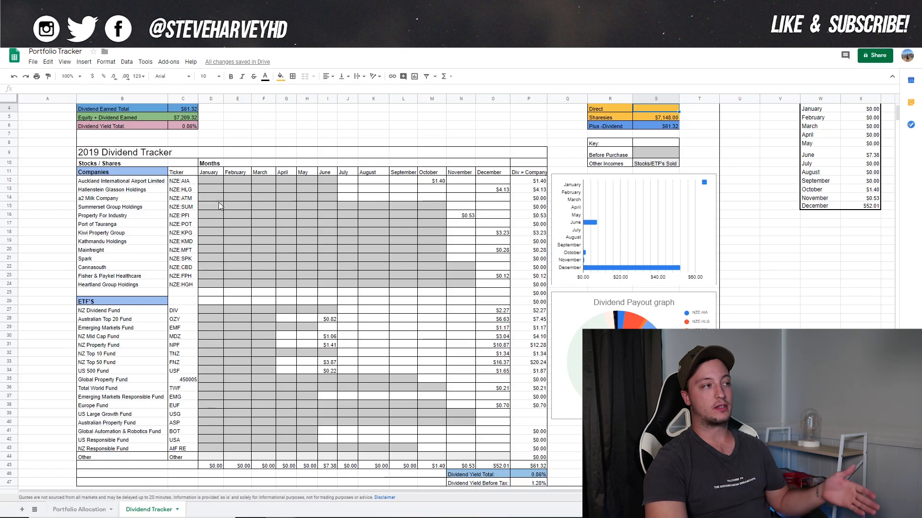
mouse_move(452, 409)
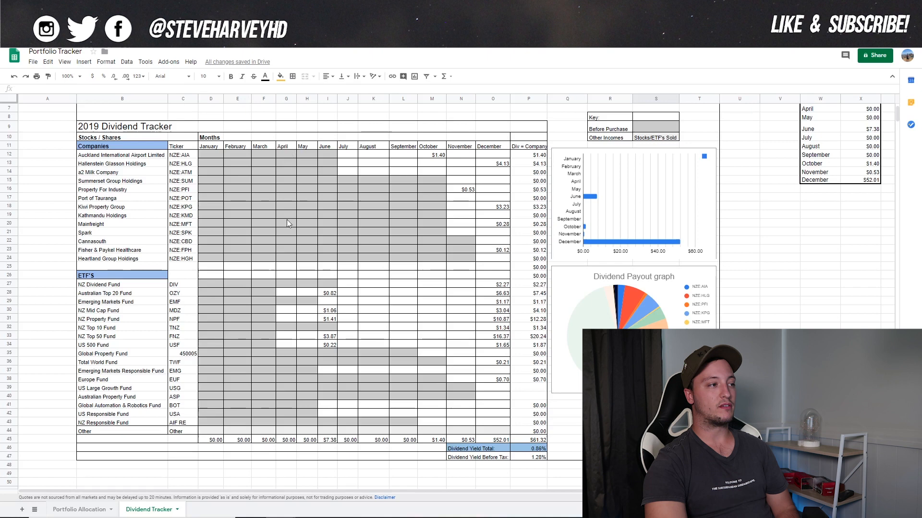
mouse_move(326, 183)
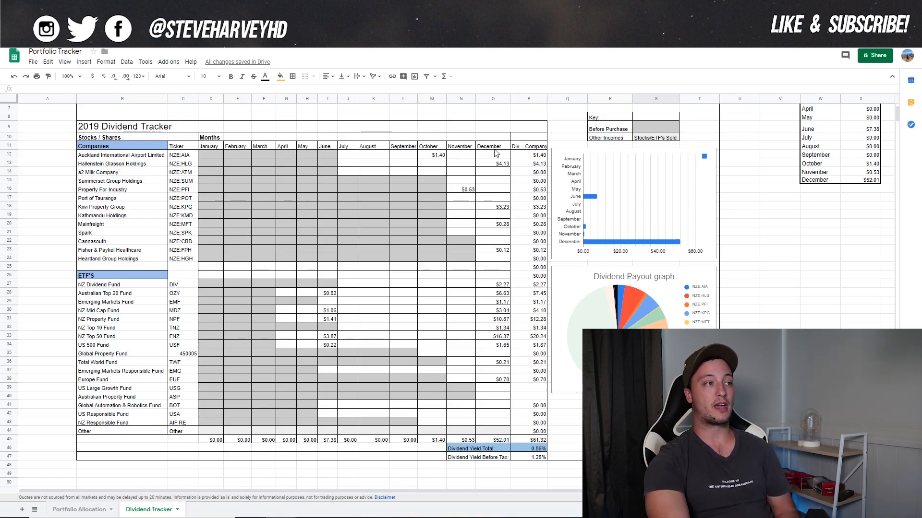
mouse_move(491, 440)
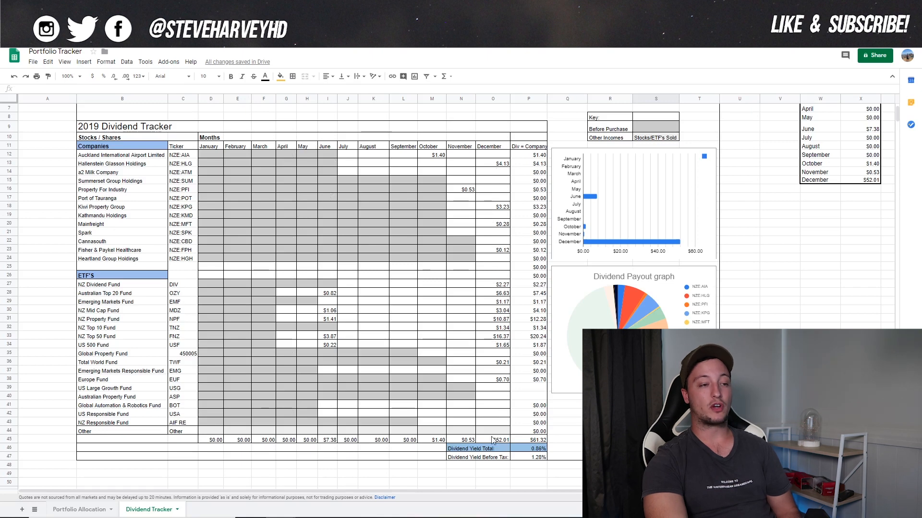